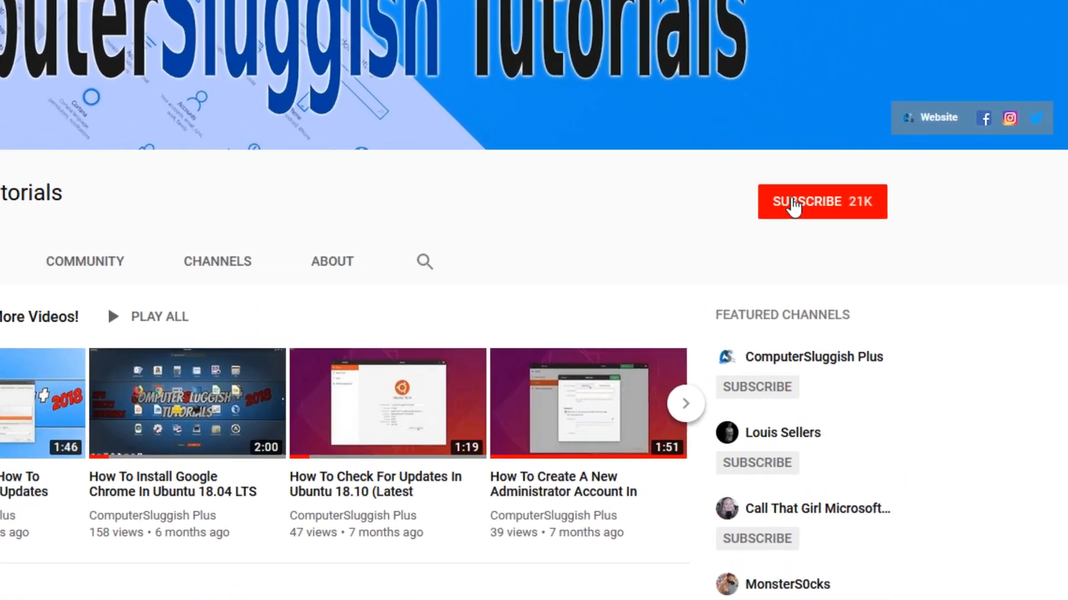
Subscribe to the tutorials channel, then open Firefox's Add-ons manager from the main menu
click(822, 202)
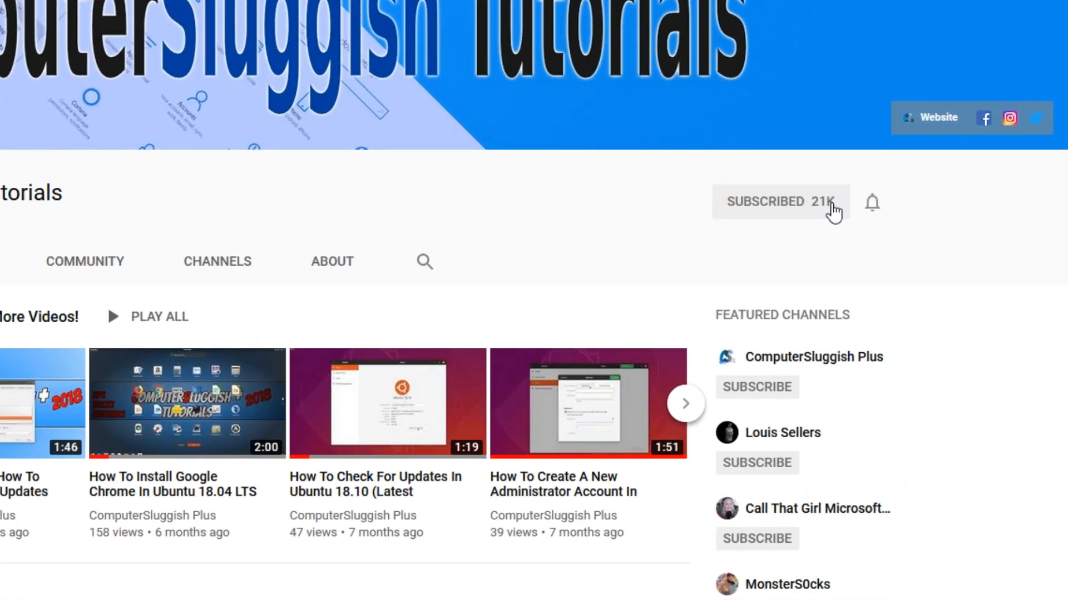
mouse_move(872, 203)
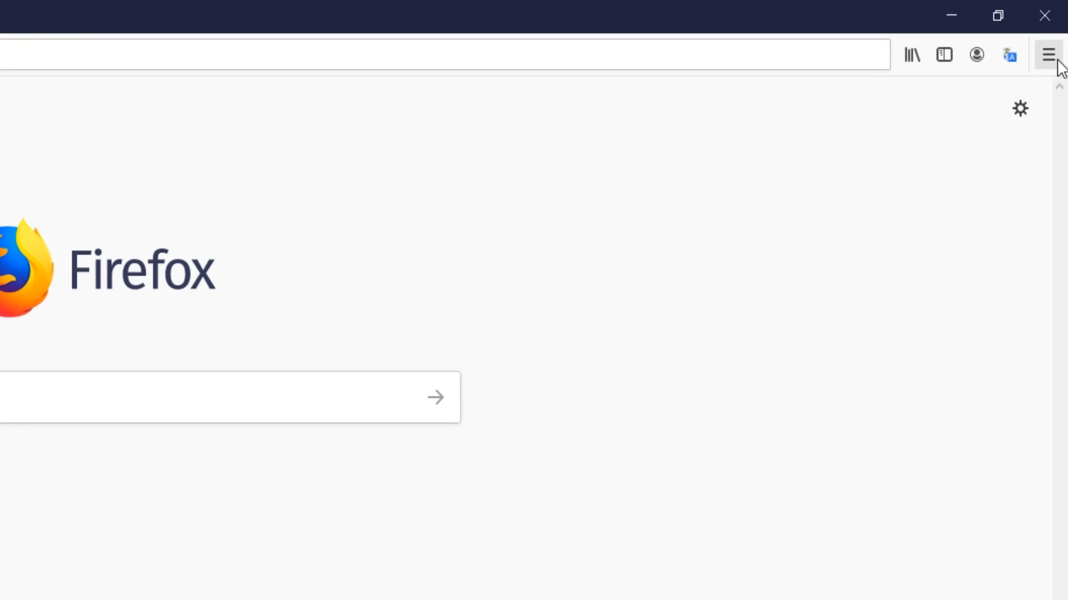
click(1046, 55)
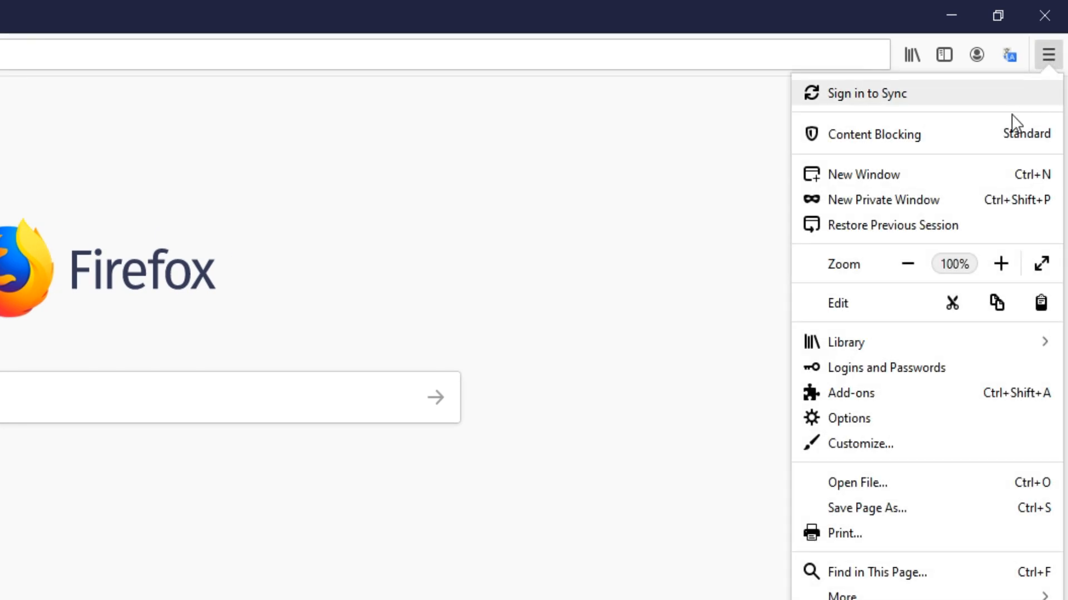
click(849, 393)
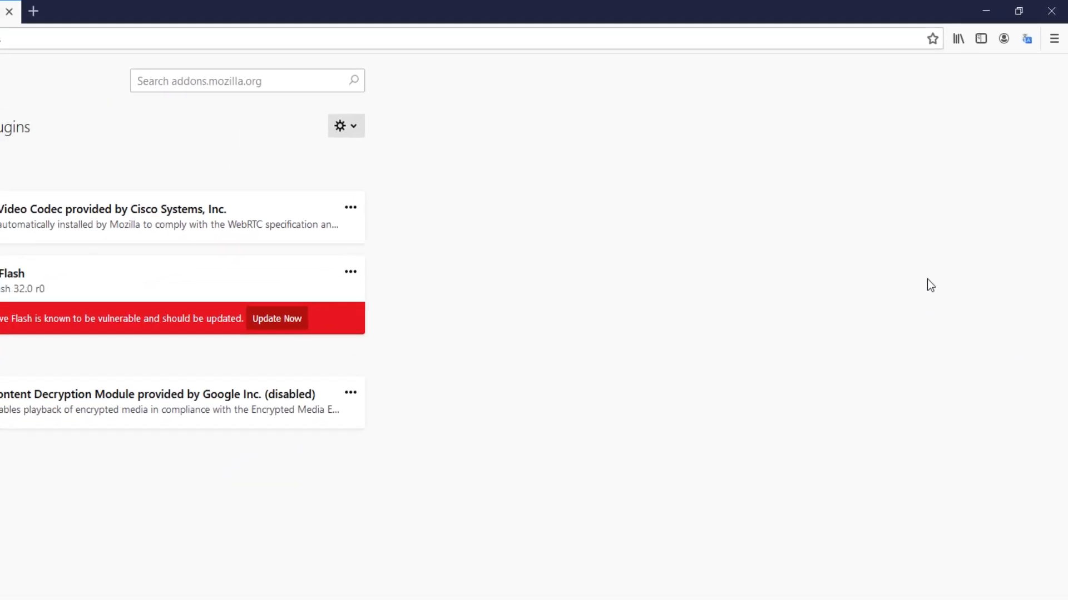
Show the installed extensions and choose Remove for To Google Translate
click(62, 125)
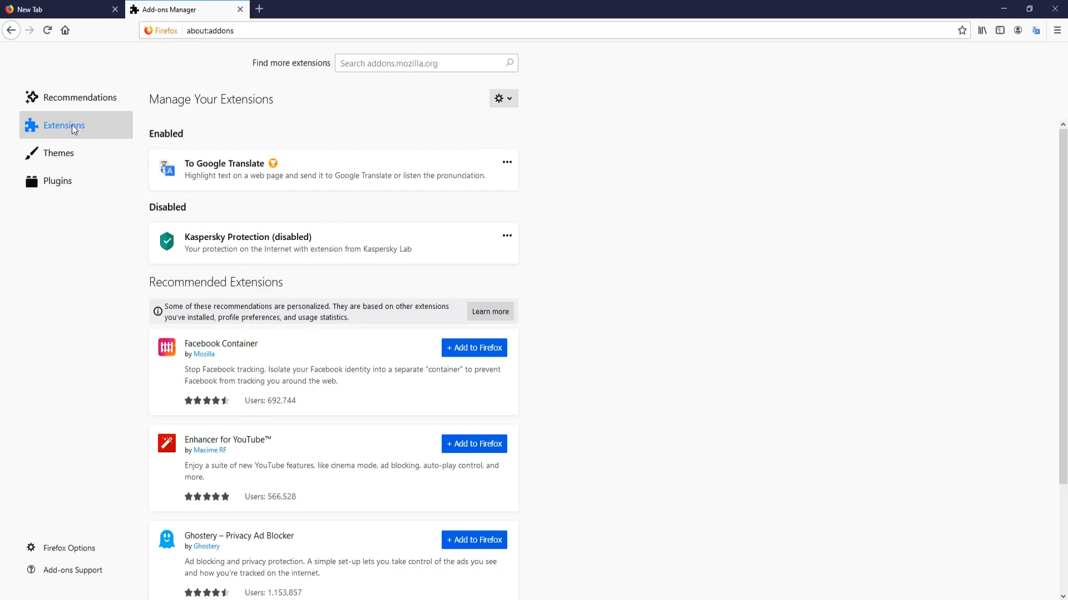
mouse_move(73, 127)
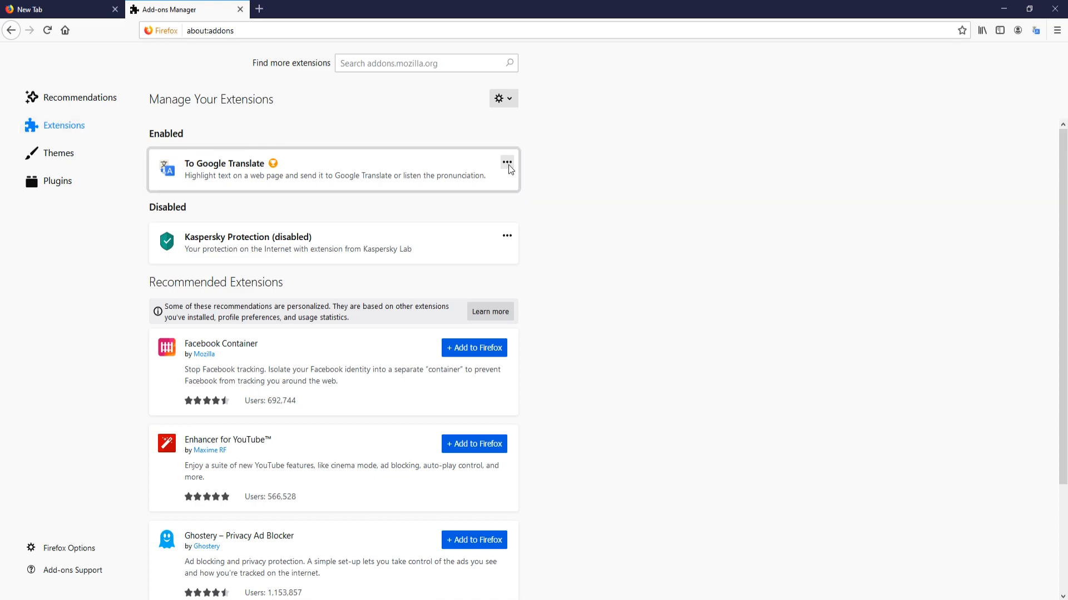
click(506, 163)
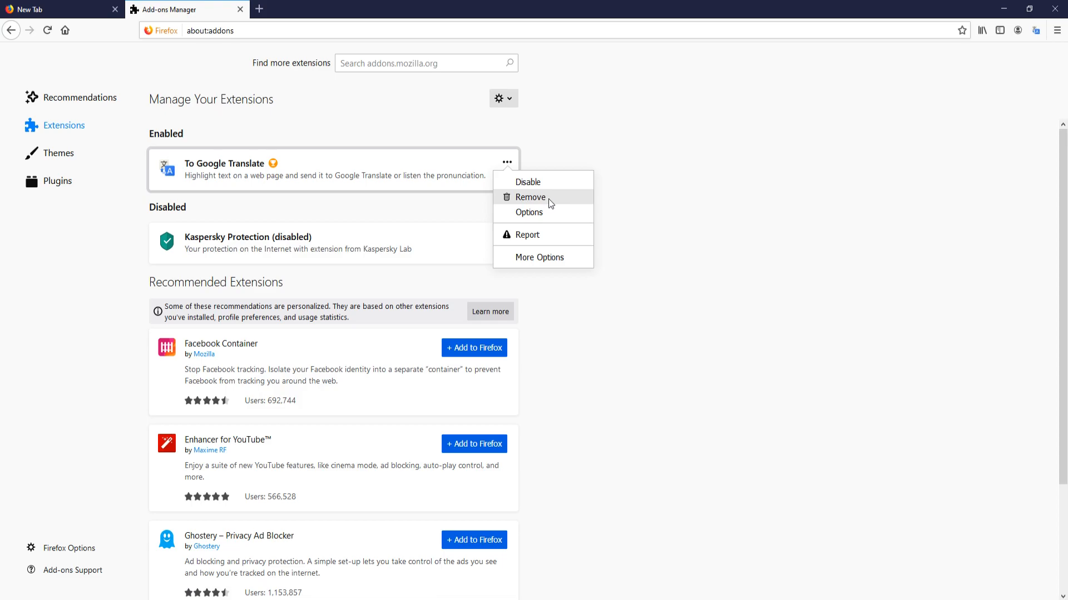
click(530, 197)
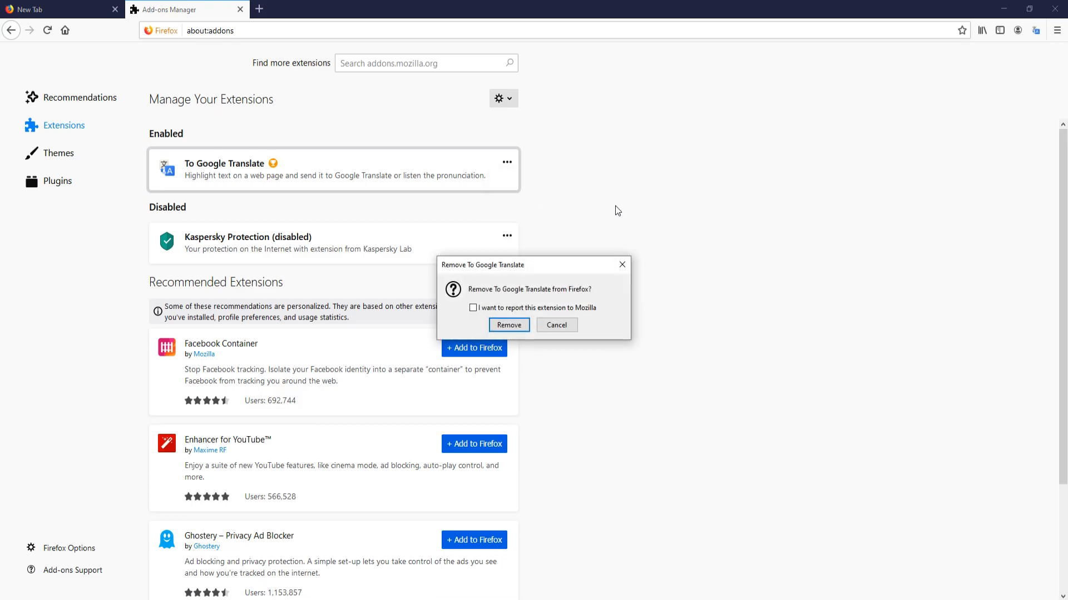
Confirm removing To Google Translate in the confirmation prompt
click(509, 325)
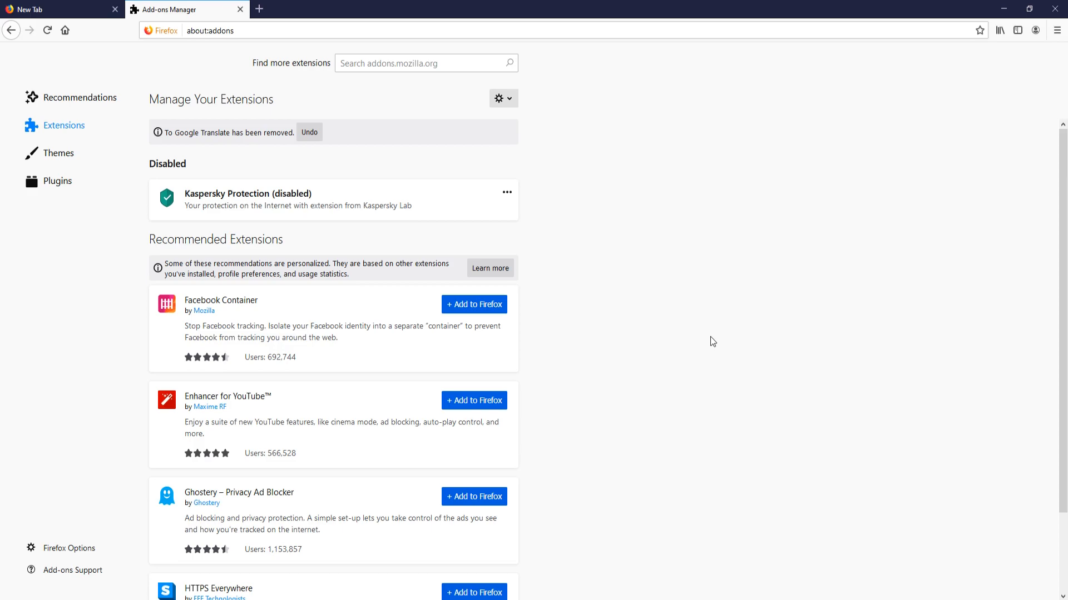
mouse_move(707, 349)
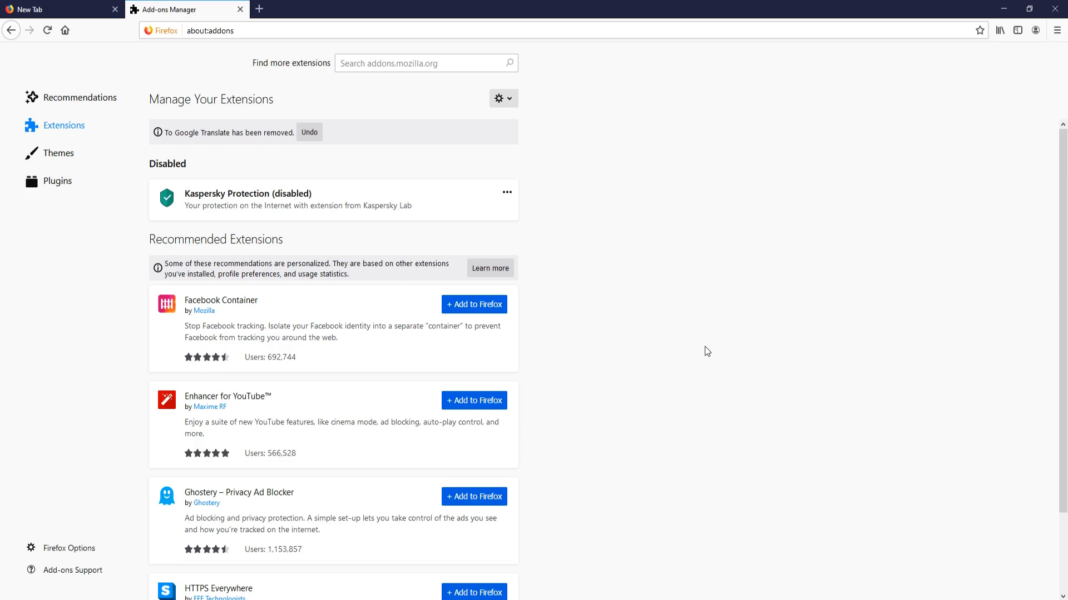
mouse_move(707, 306)
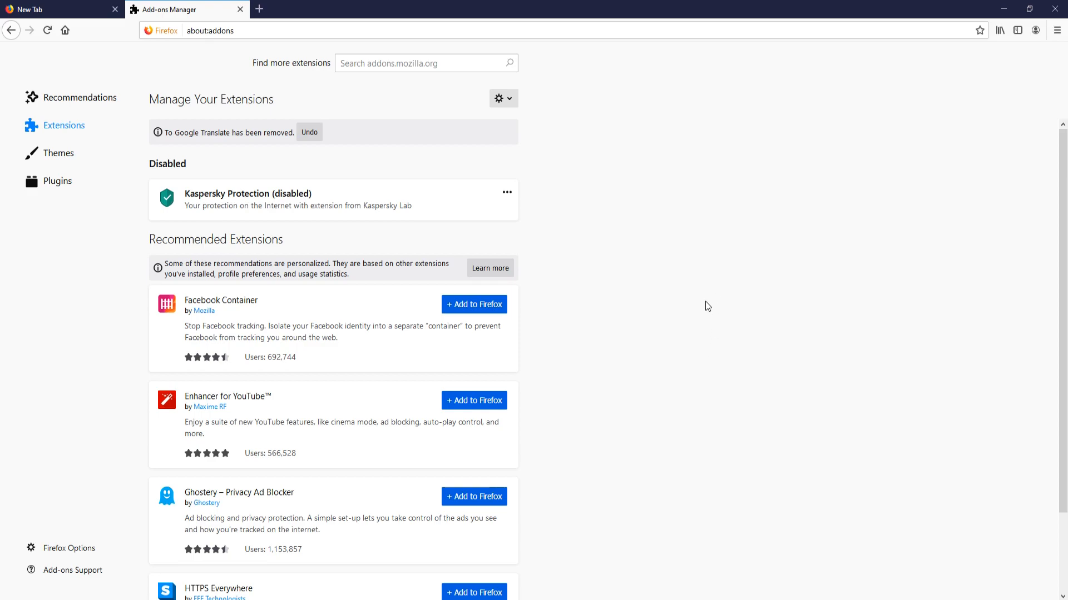